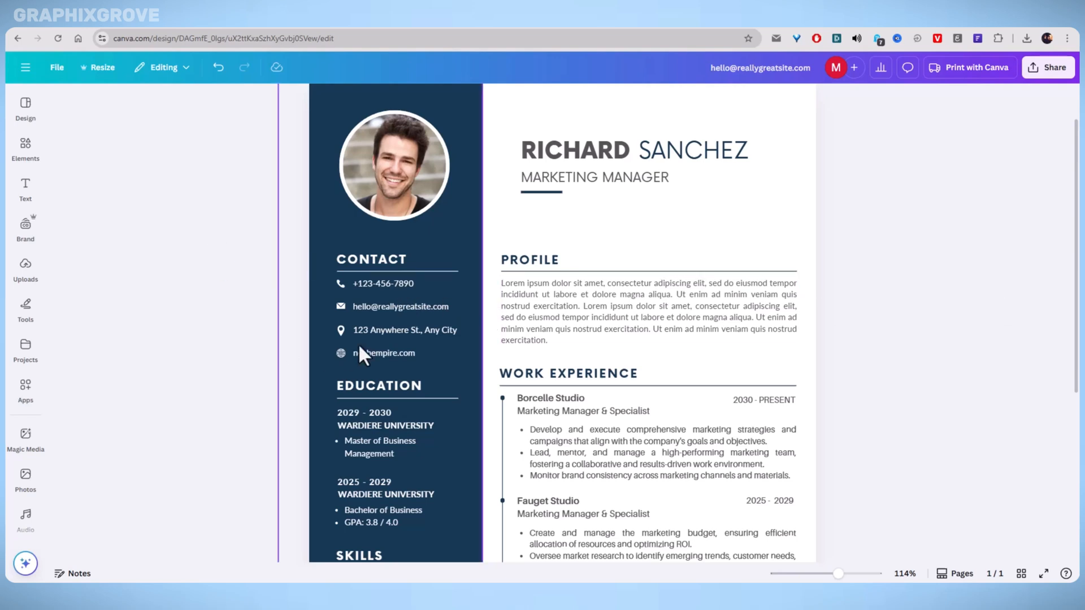
mouse_move(237, 225)
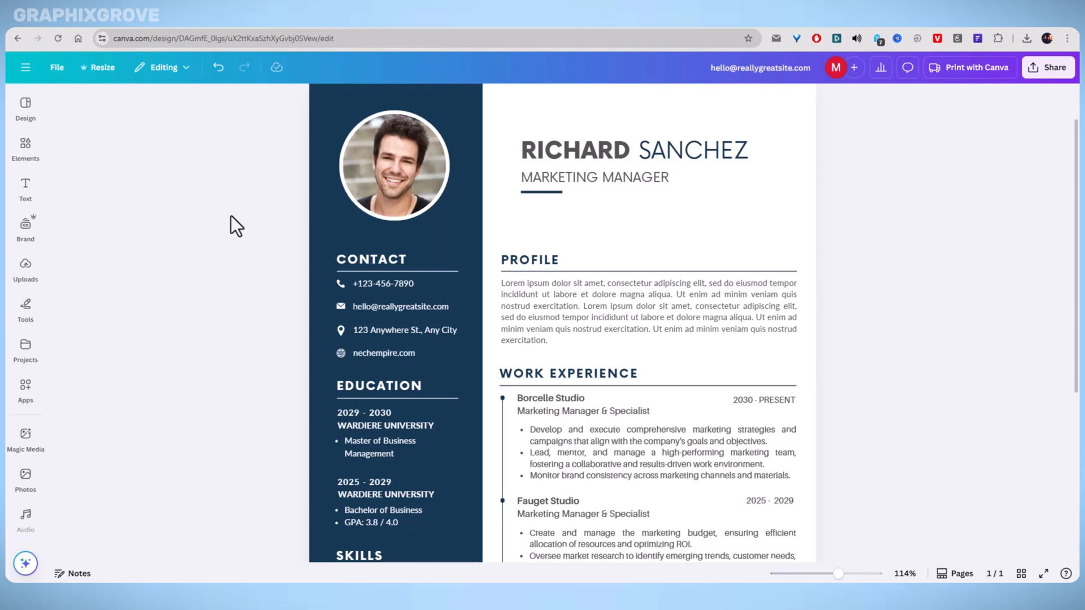
mouse_move(681, 181)
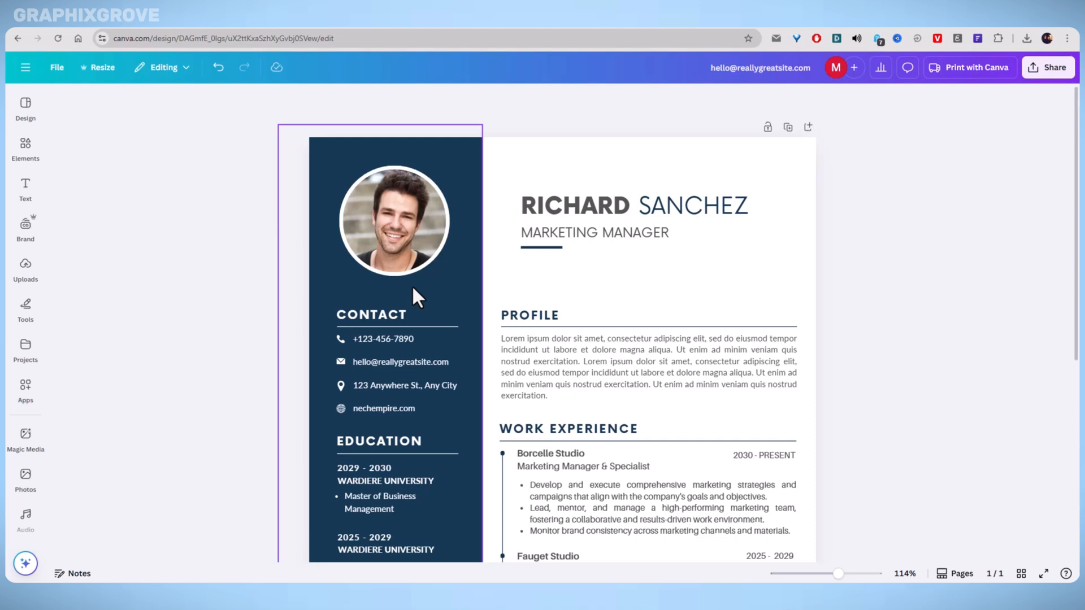
- Select the nechempire.com website text and show its extra actions menu
click(759, 455)
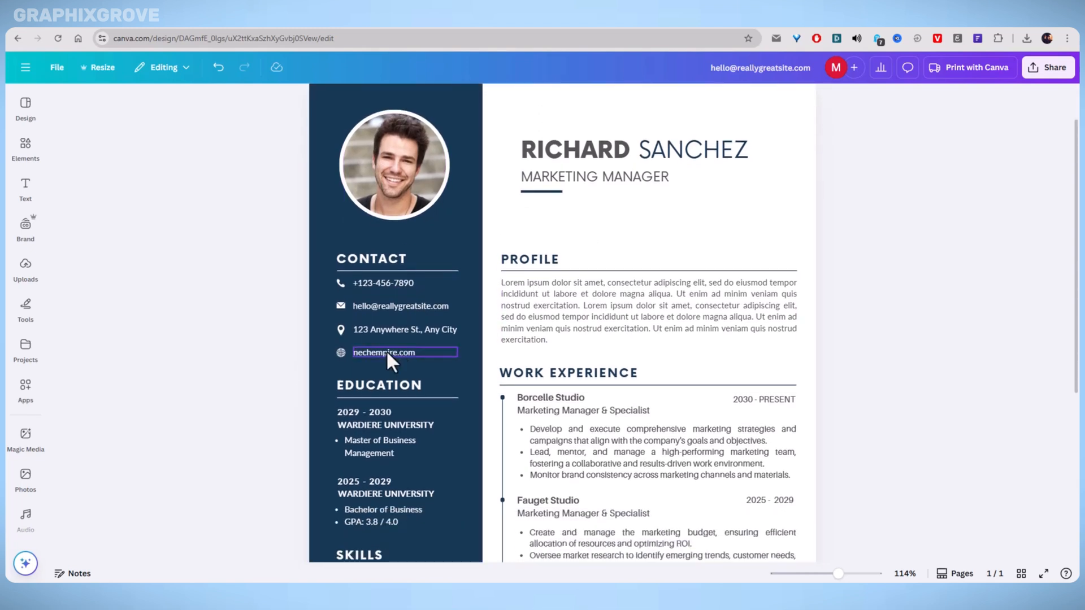
click(384, 352)
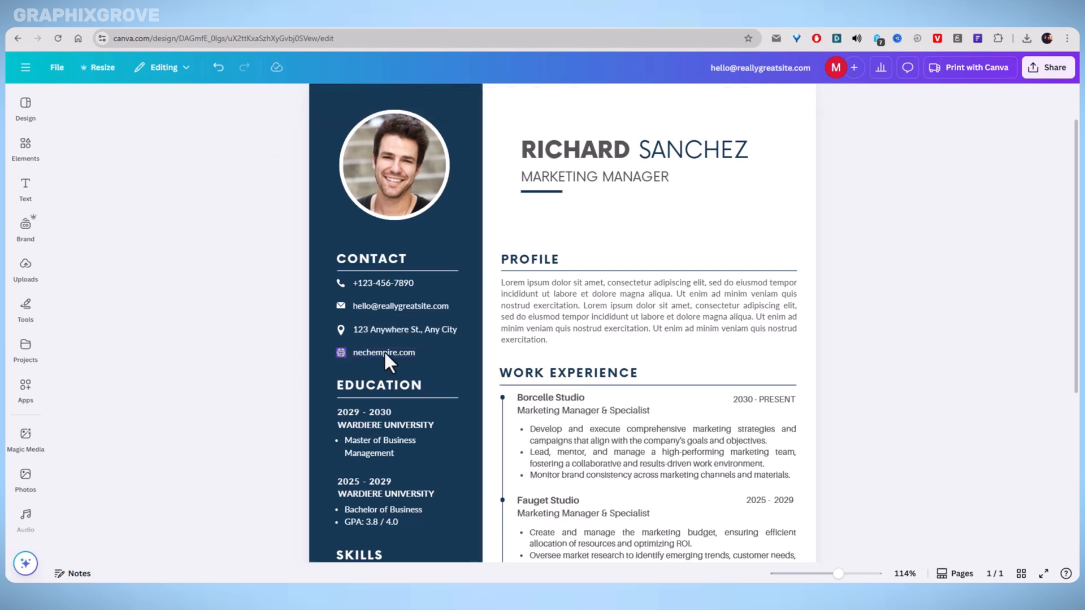
click(383, 352)
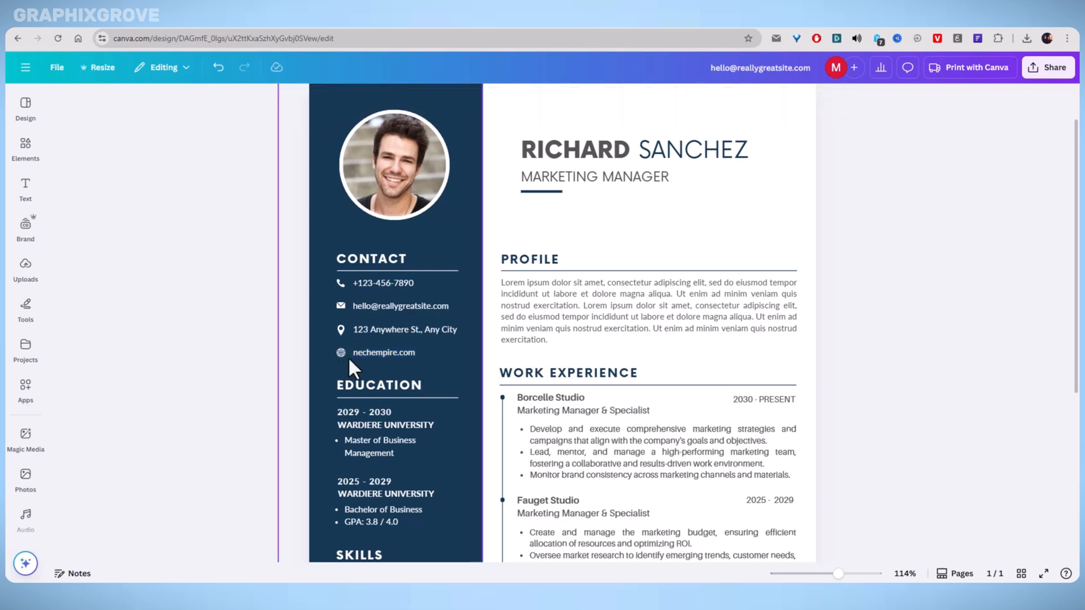
double_click(384, 352)
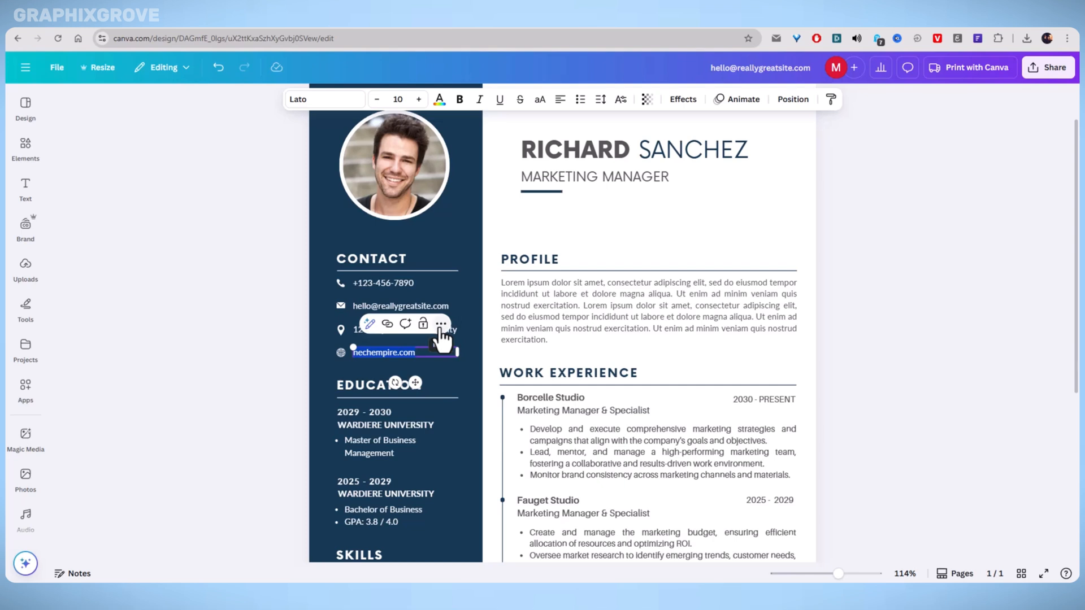
click(440, 324)
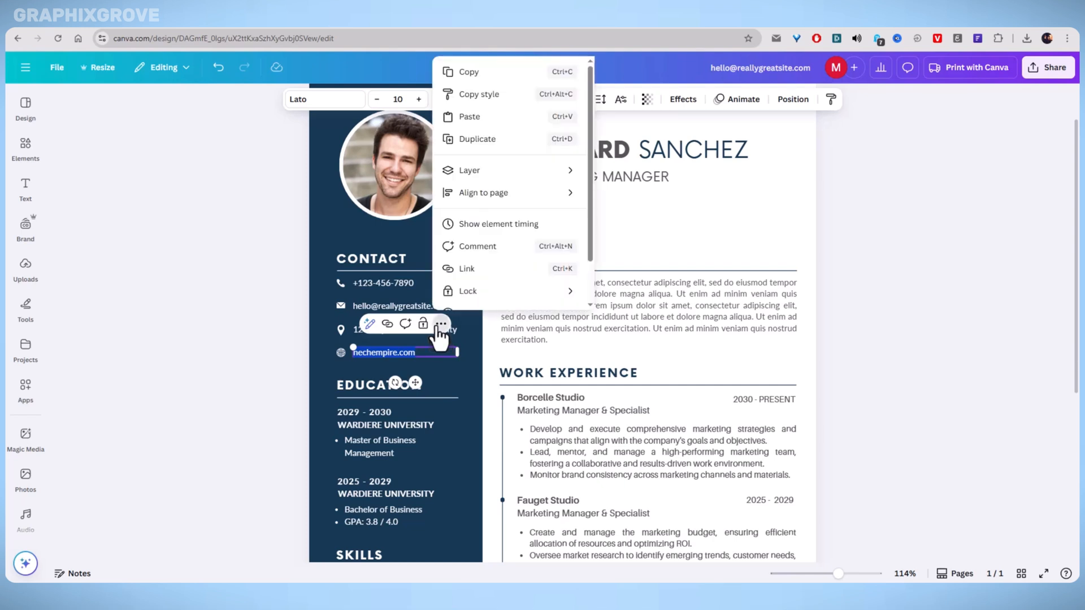
mouse_move(498, 240)
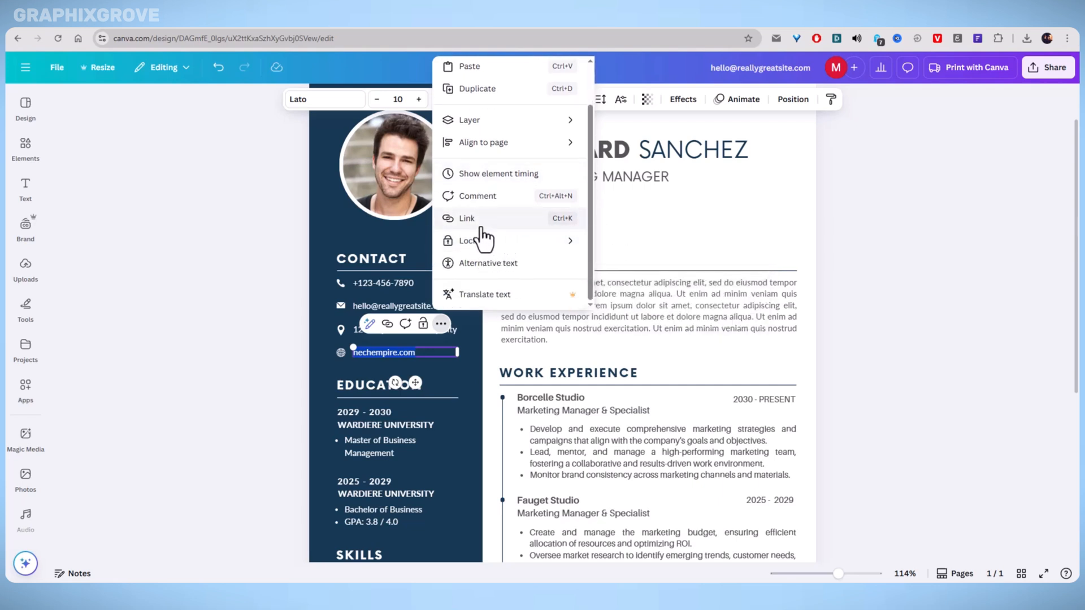
mouse_move(462, 228)
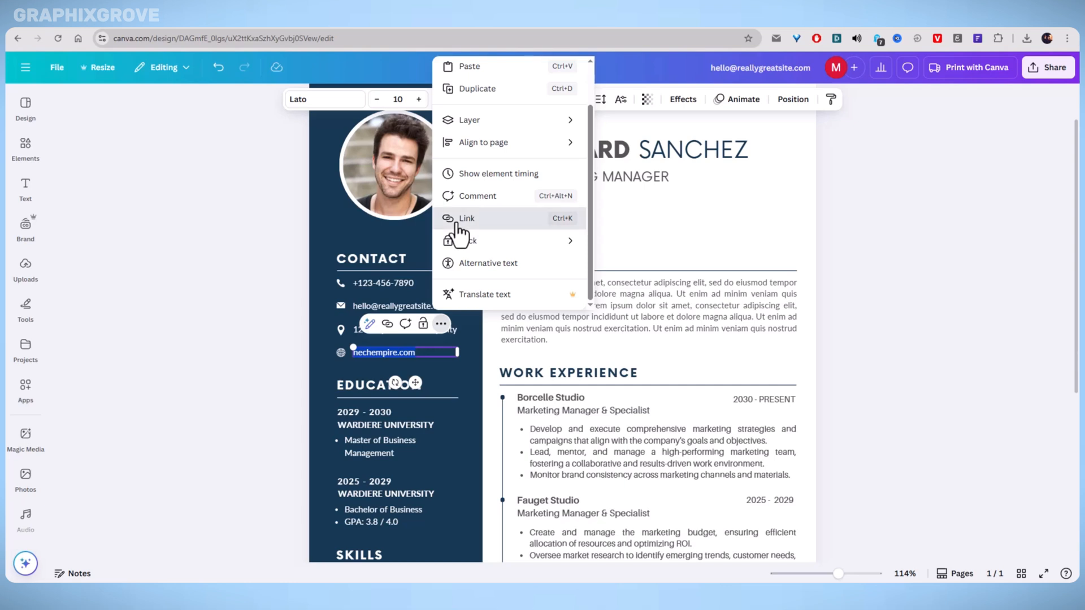
click(468, 218)
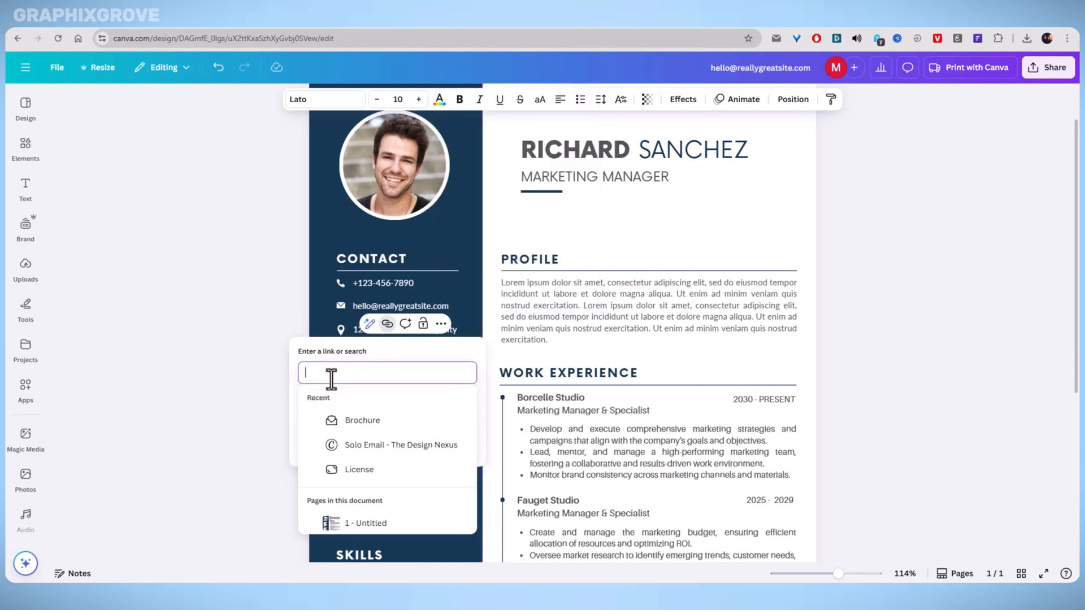
right_click(387, 372)
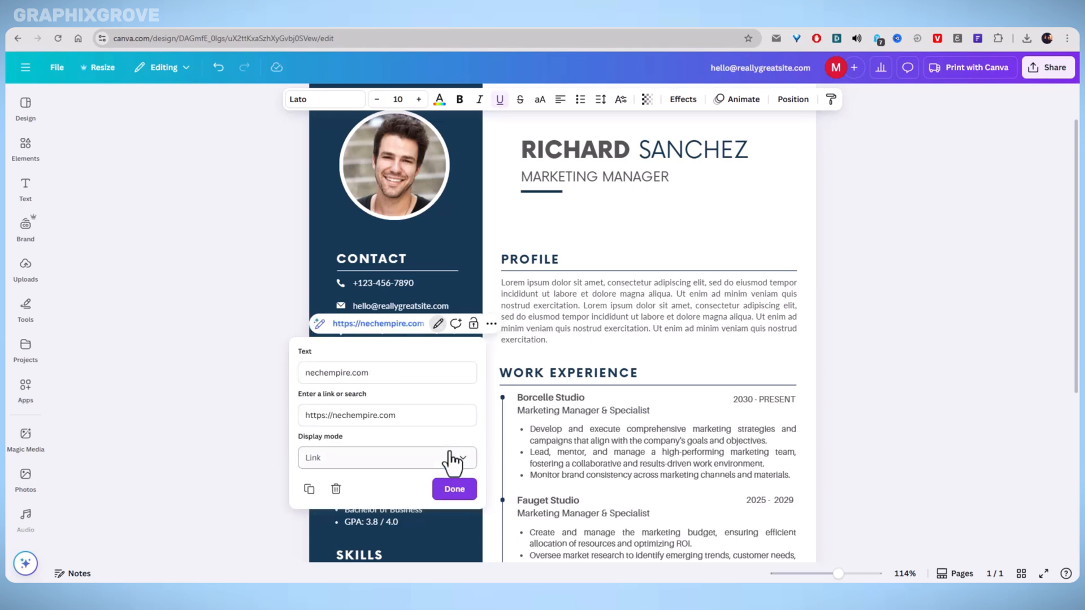
click(454, 488)
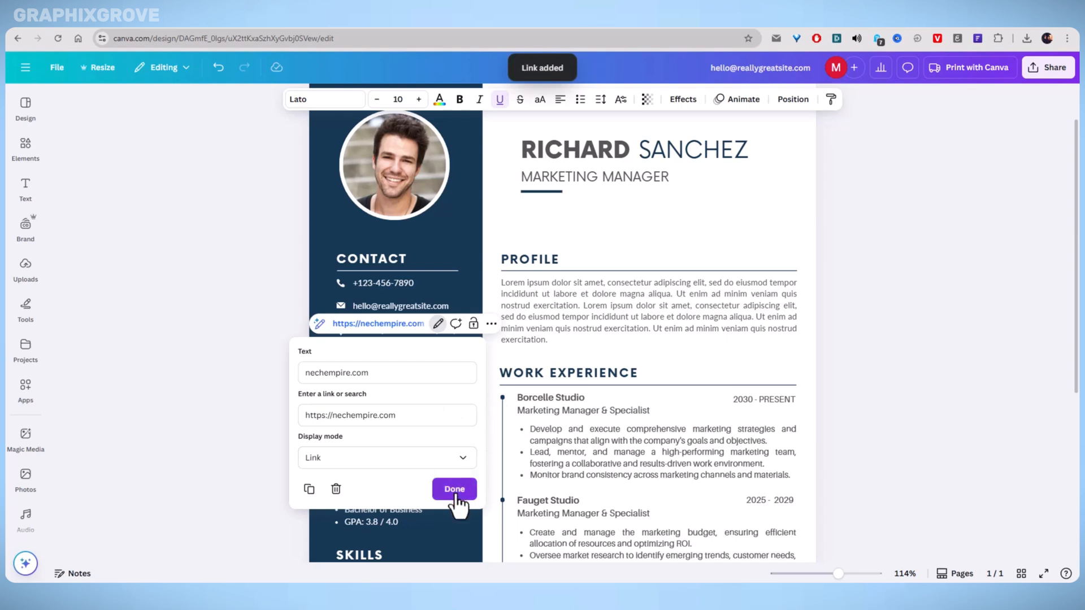
click(454, 489)
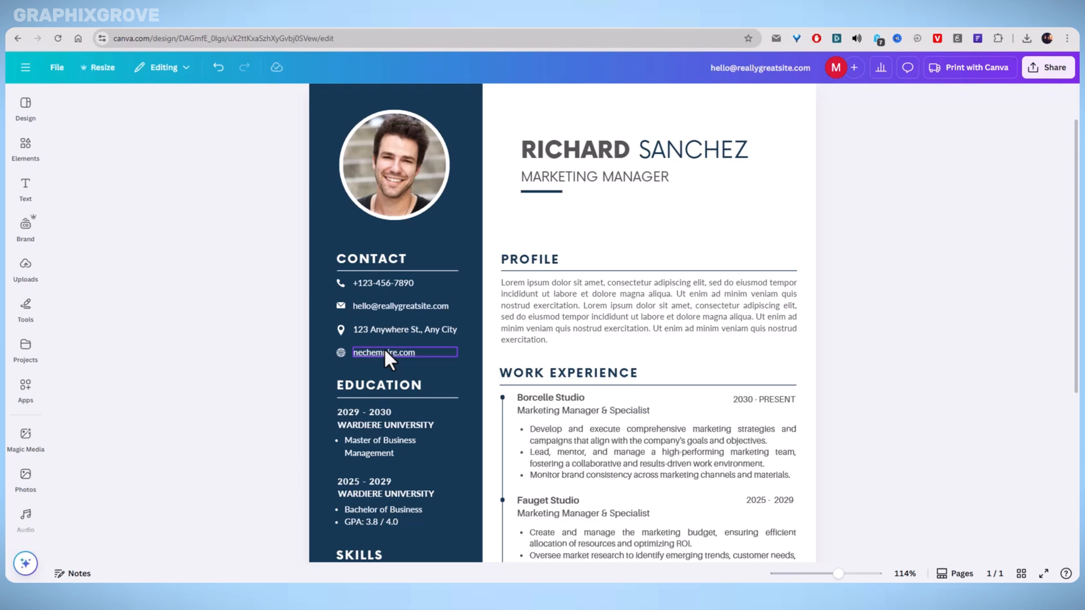
- Deselect the text and bring up the resume's Share panel
click(943, 270)
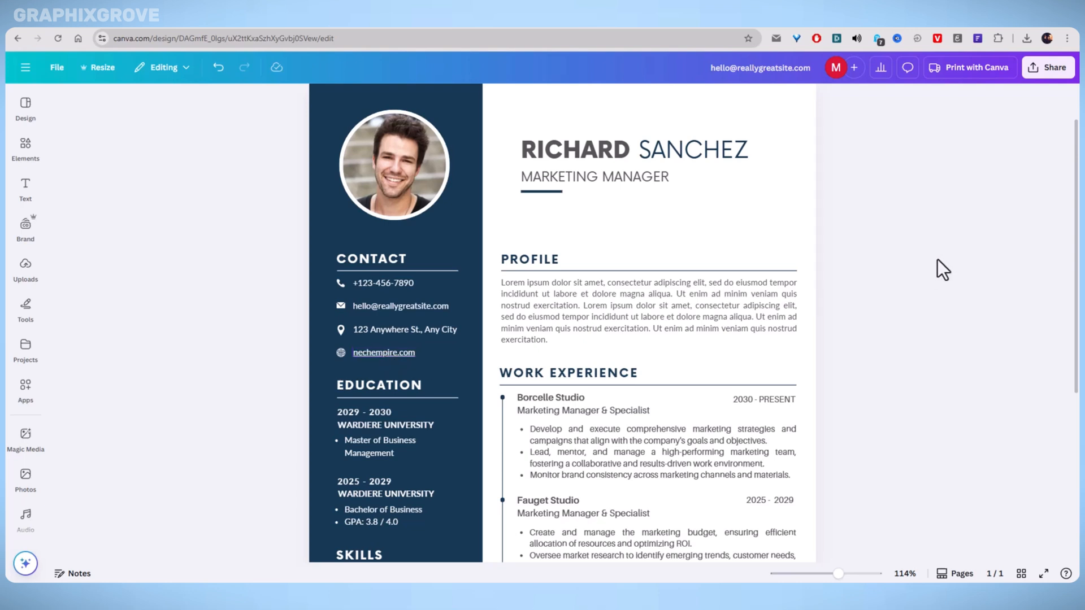
mouse_move(1035, 123)
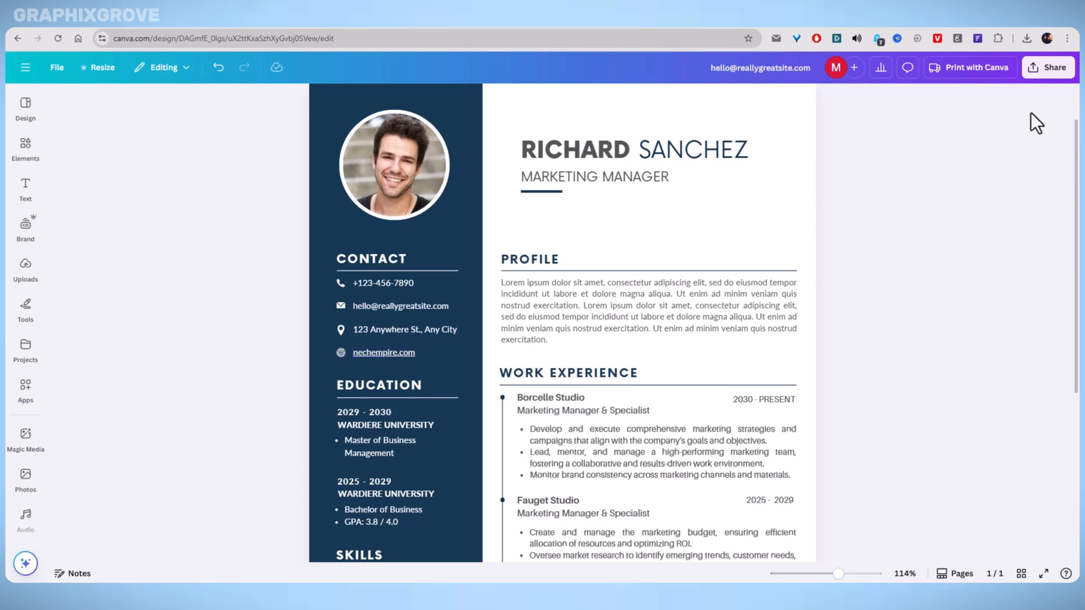
click(1047, 68)
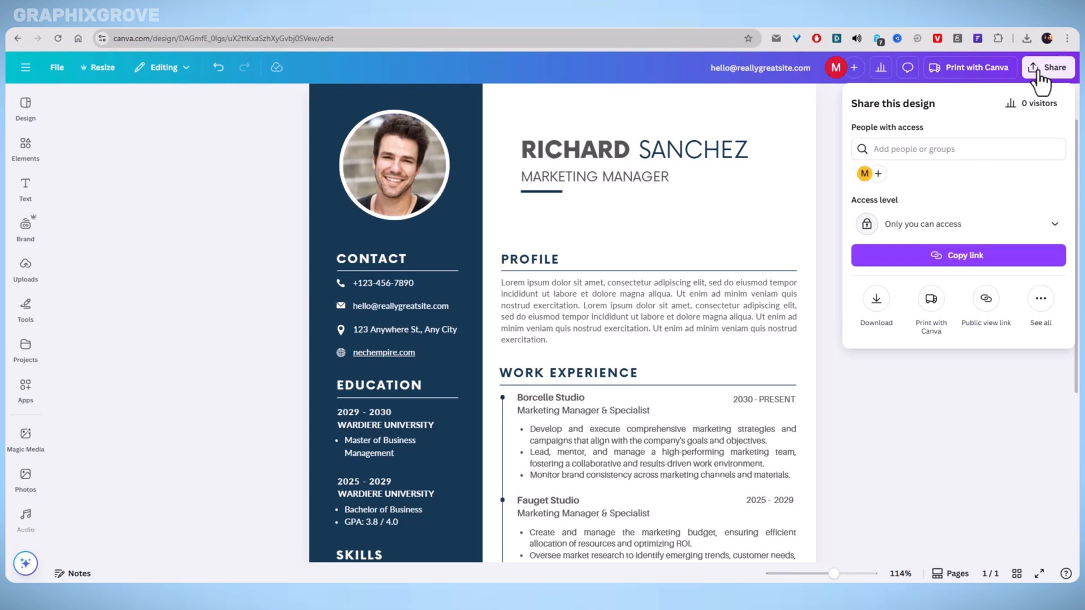
mouse_move(876, 299)
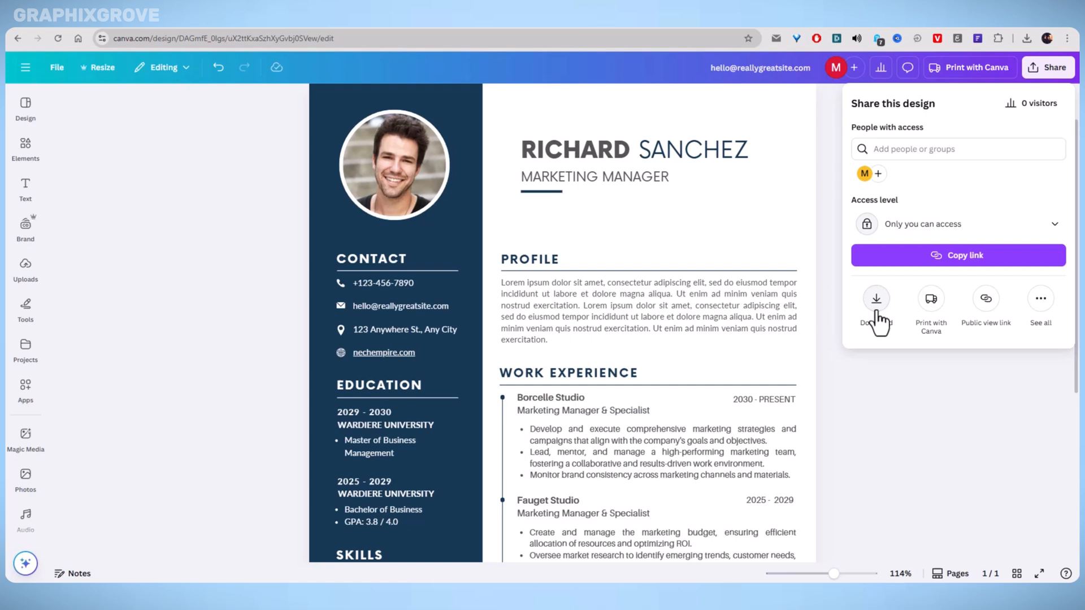
- Download the resume as PDF Standard and open it in Chrome
click(876, 299)
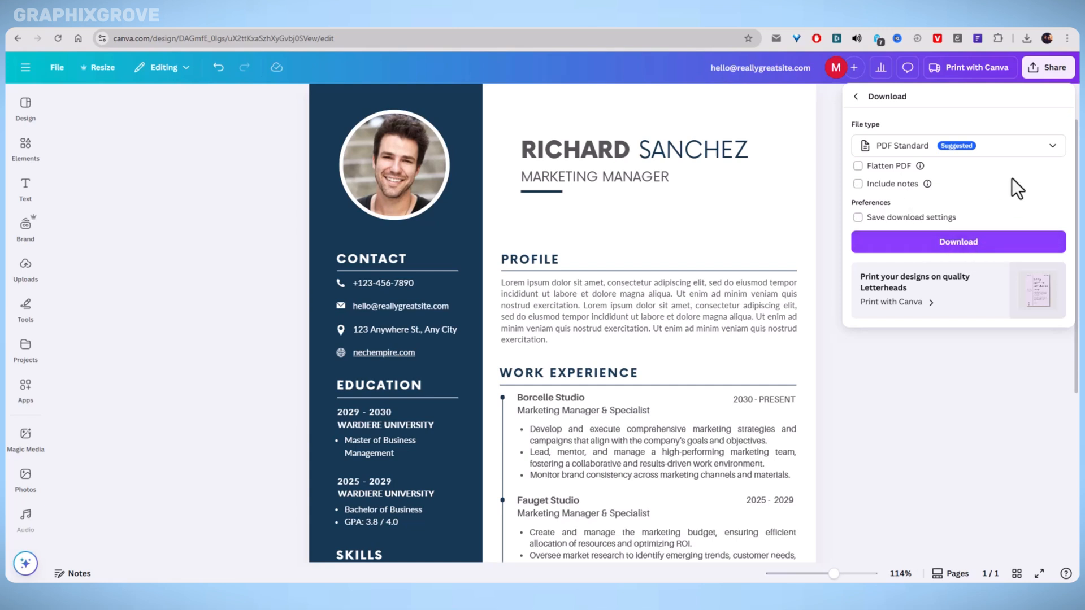
click(957, 242)
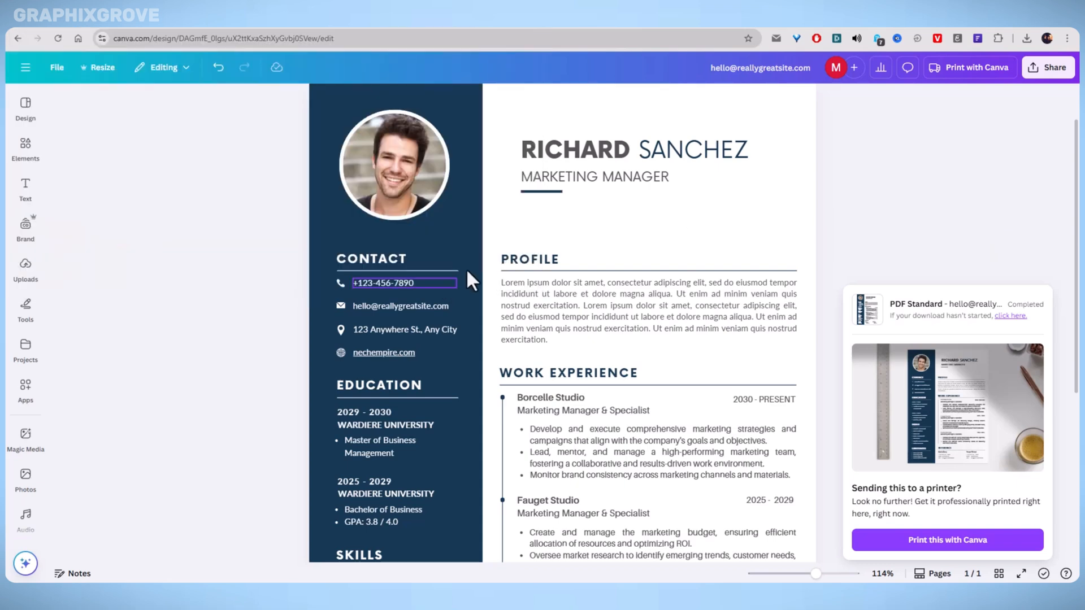
click(1026, 38)
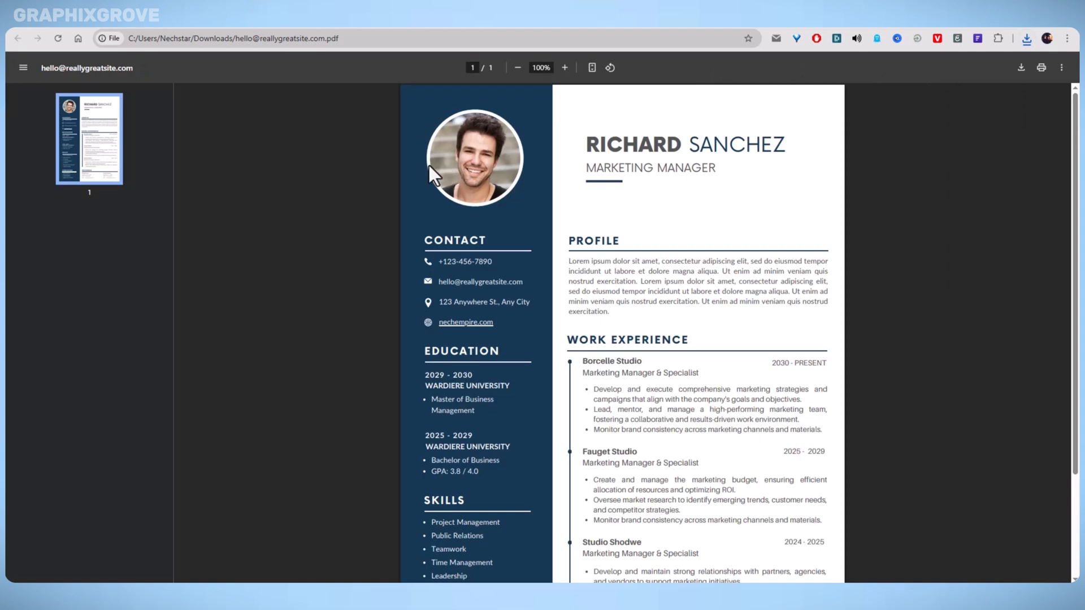
- Zoom into the PDF and scroll to the clickable nechempire.com link
scroll(down, 3)
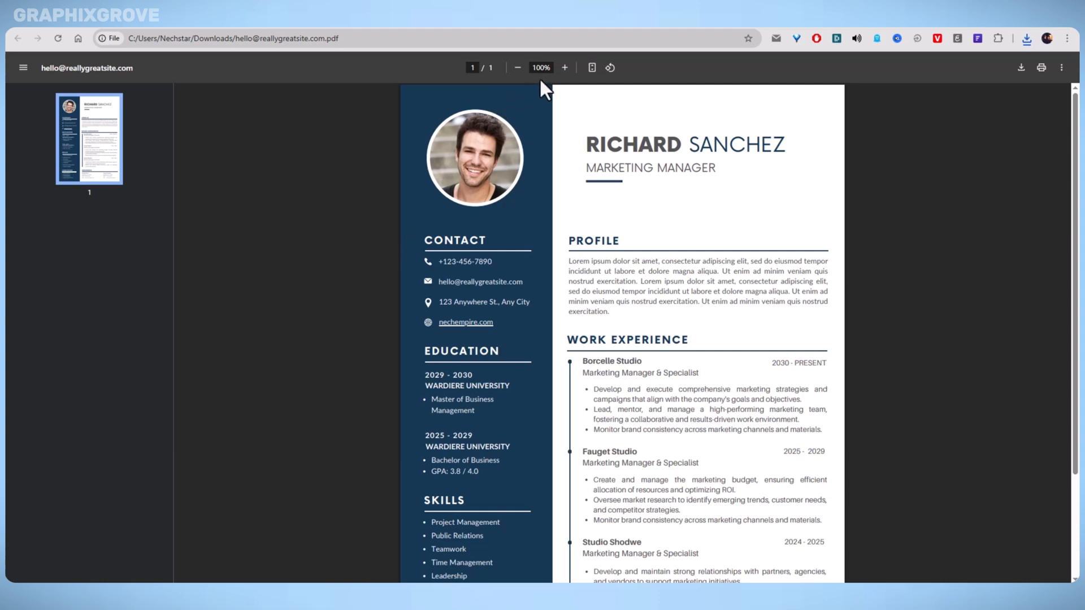
click(564, 68)
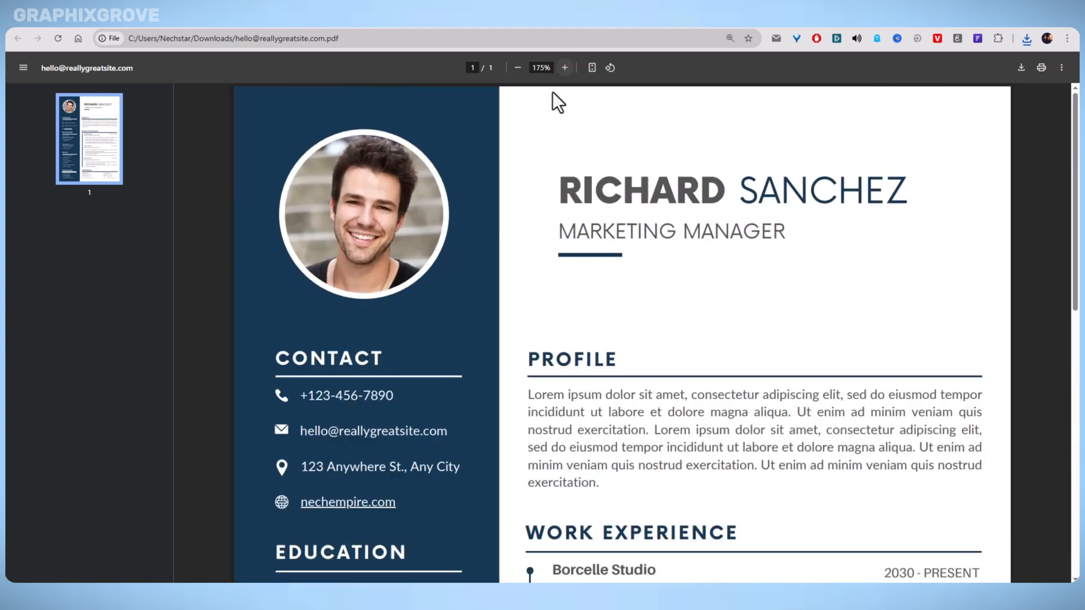
scroll(down, 3)
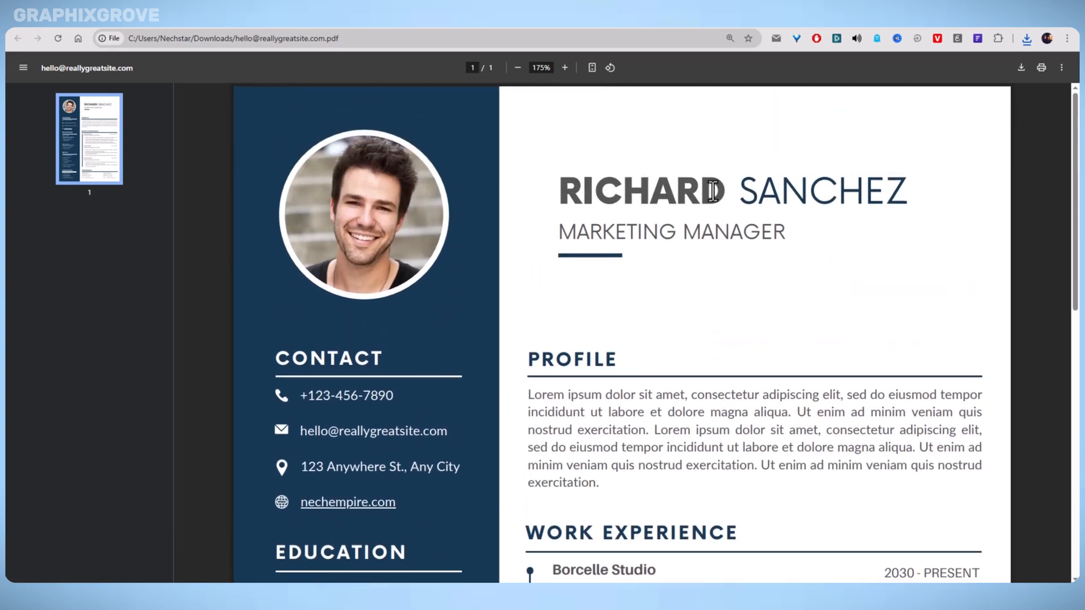
scroll(down, 3)
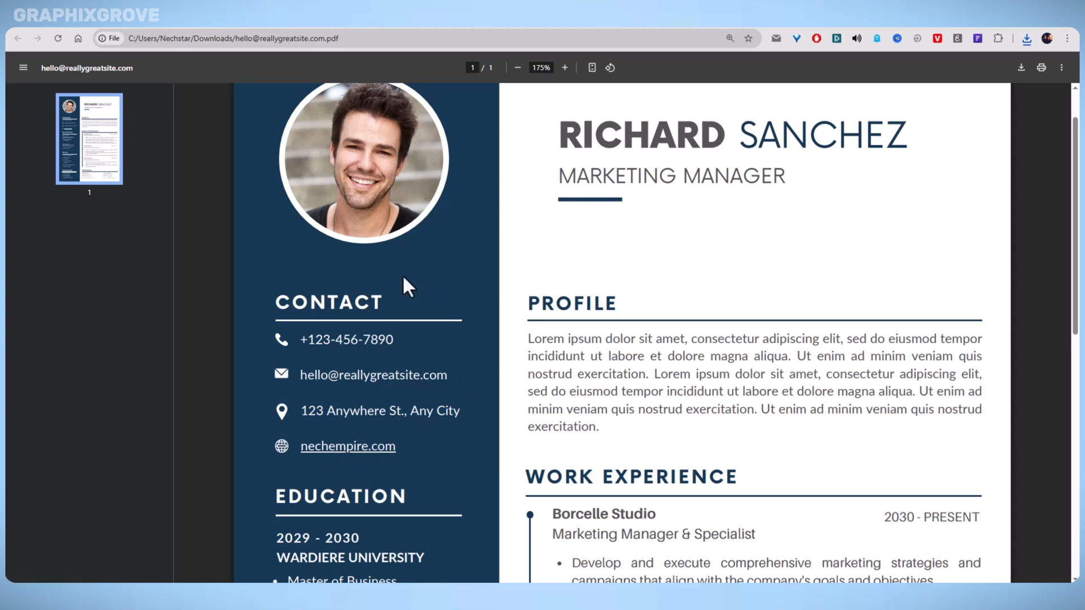
mouse_move(348, 446)
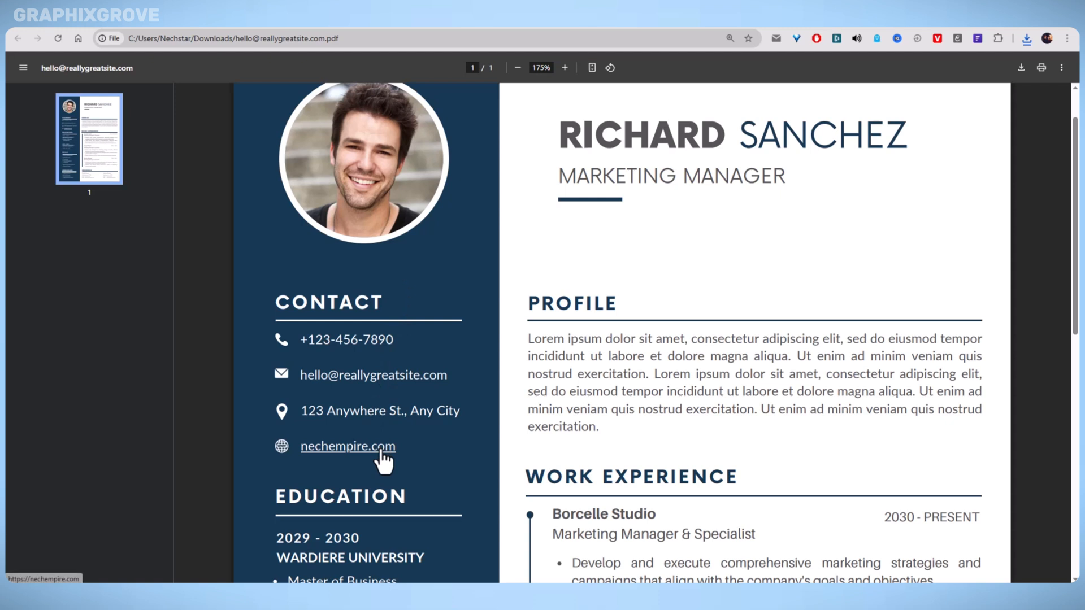
scroll(down, 3)
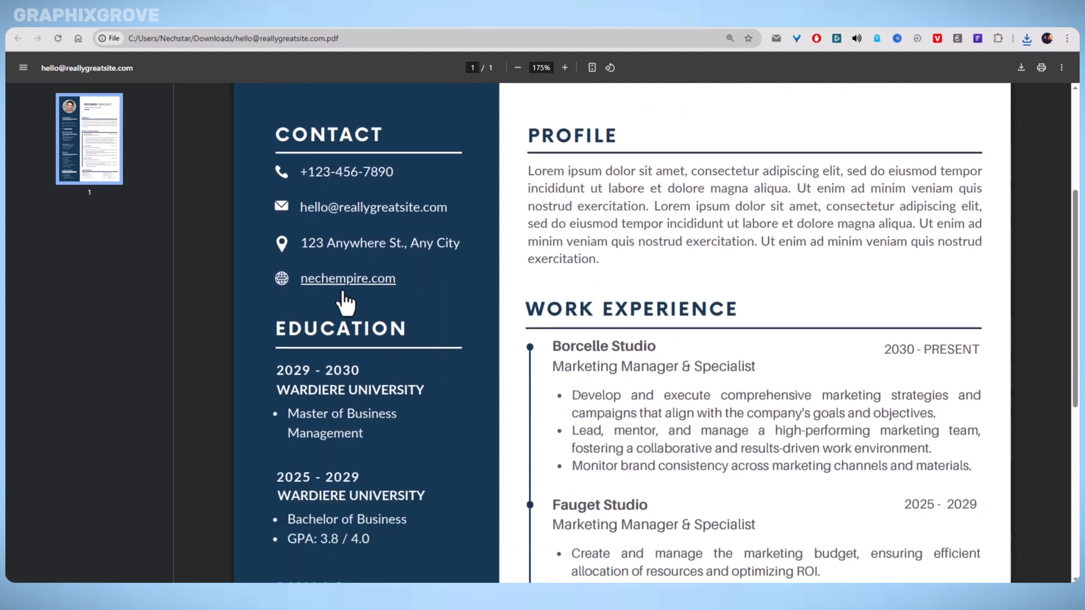
mouse_move(324, 287)
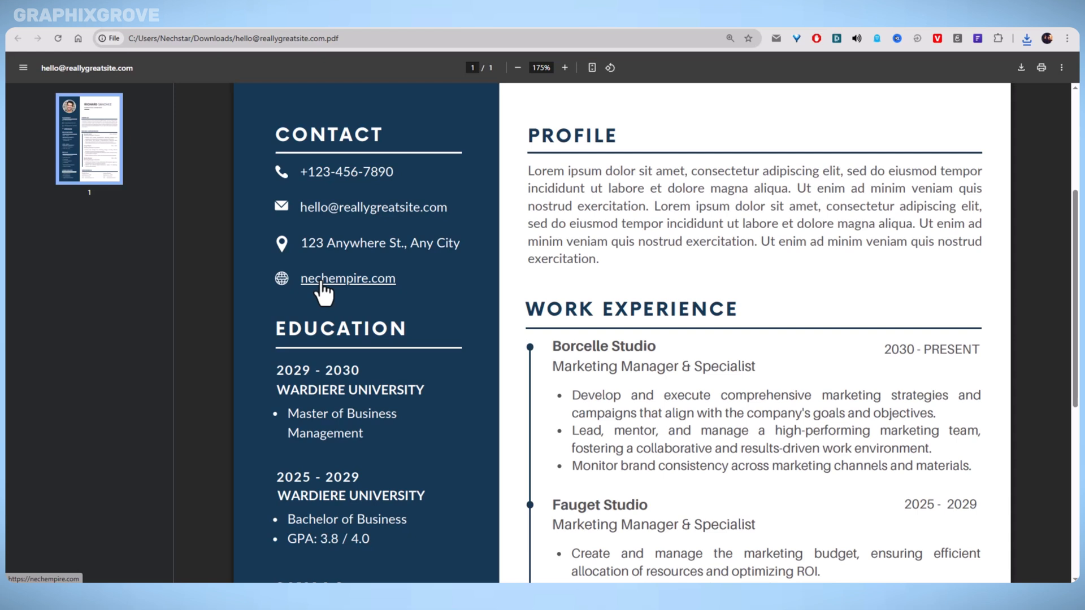
mouse_move(436, 290)
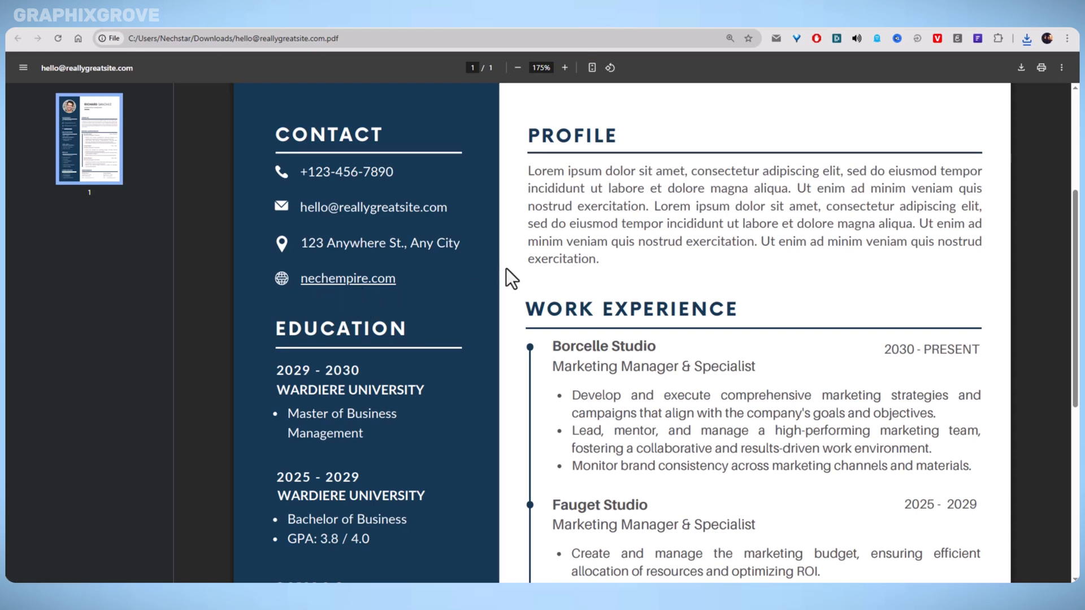
mouse_move(568, 244)
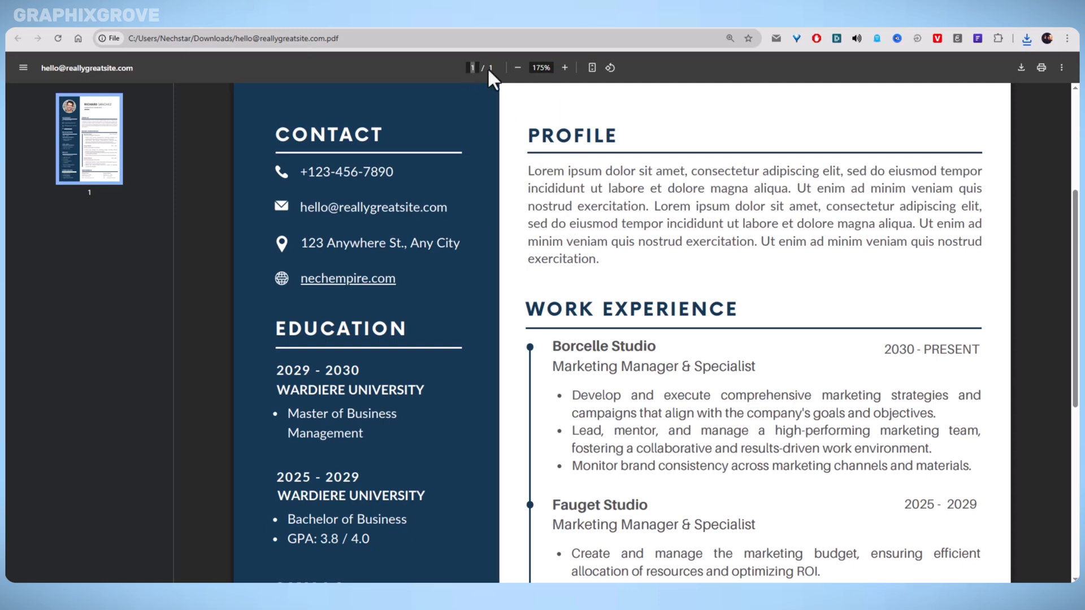
click(517, 67)
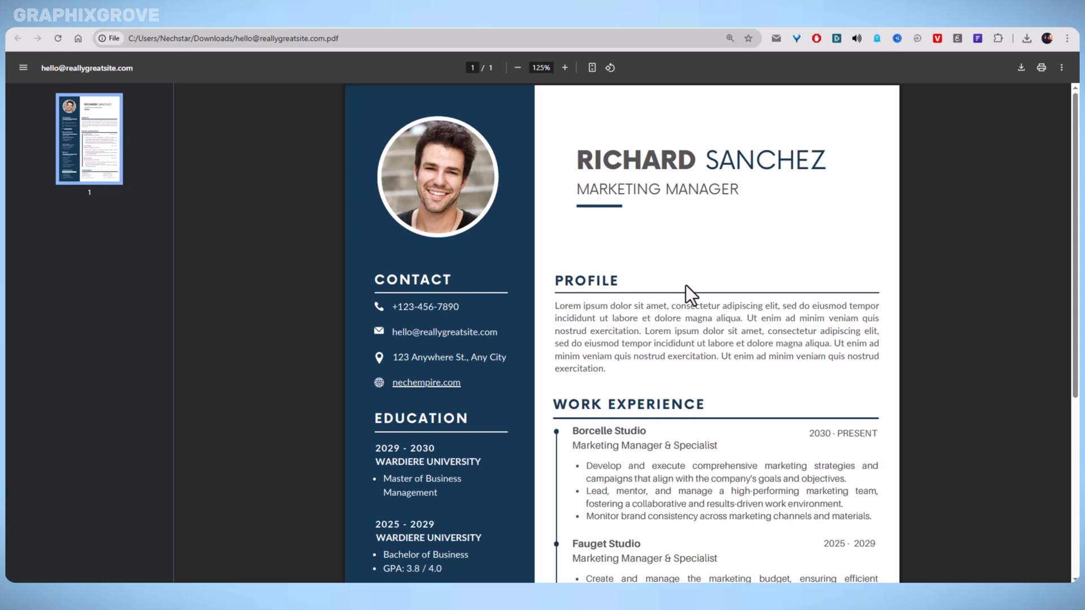
scroll(down, 3)
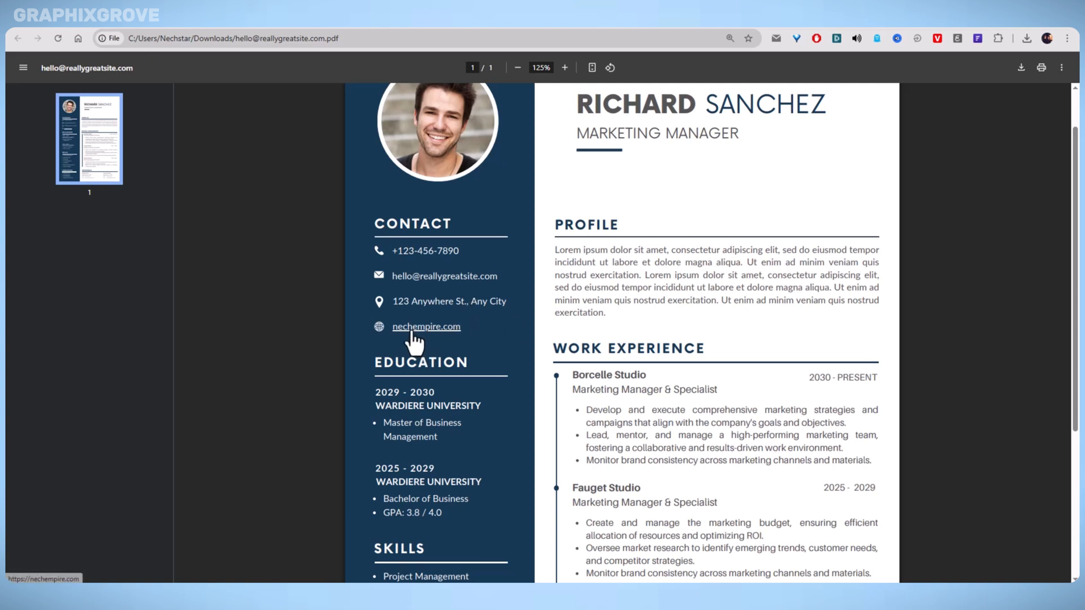
mouse_move(537, 330)
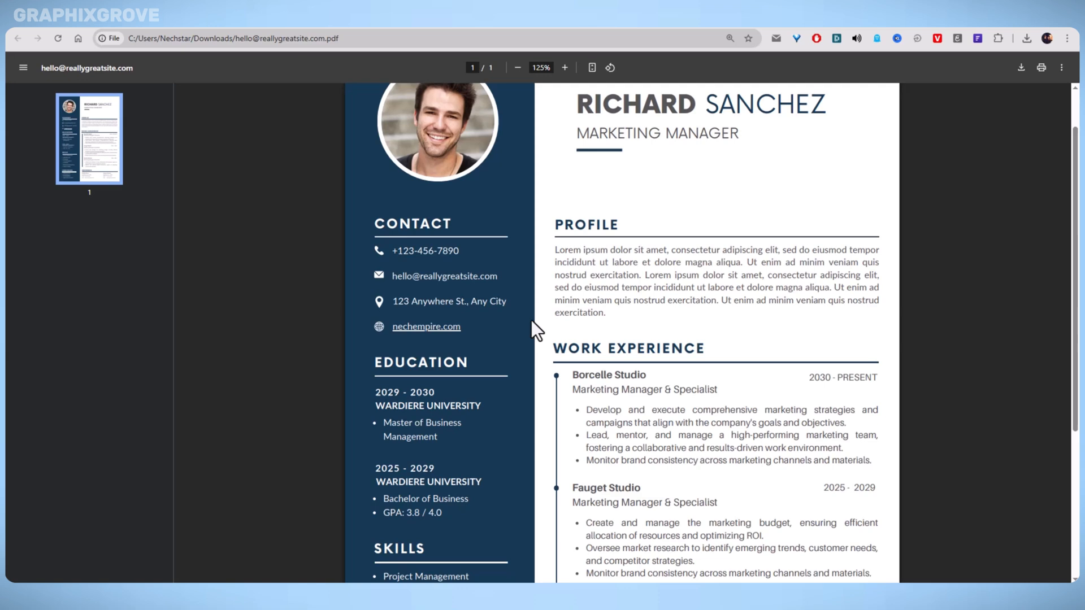
mouse_move(467, 472)
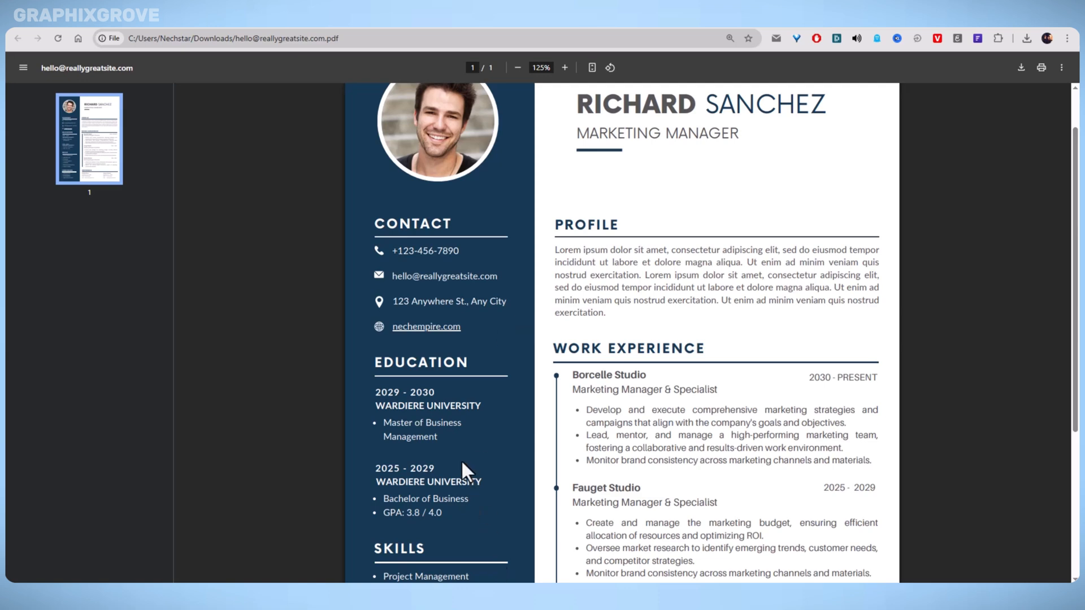
scroll(down, 3)
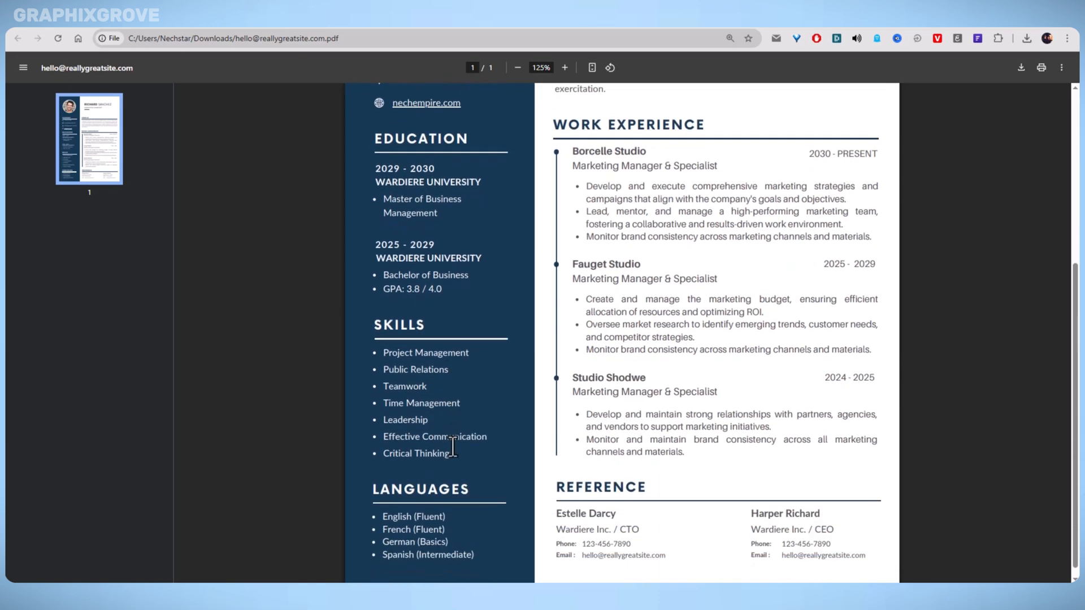
scroll(up, 3)
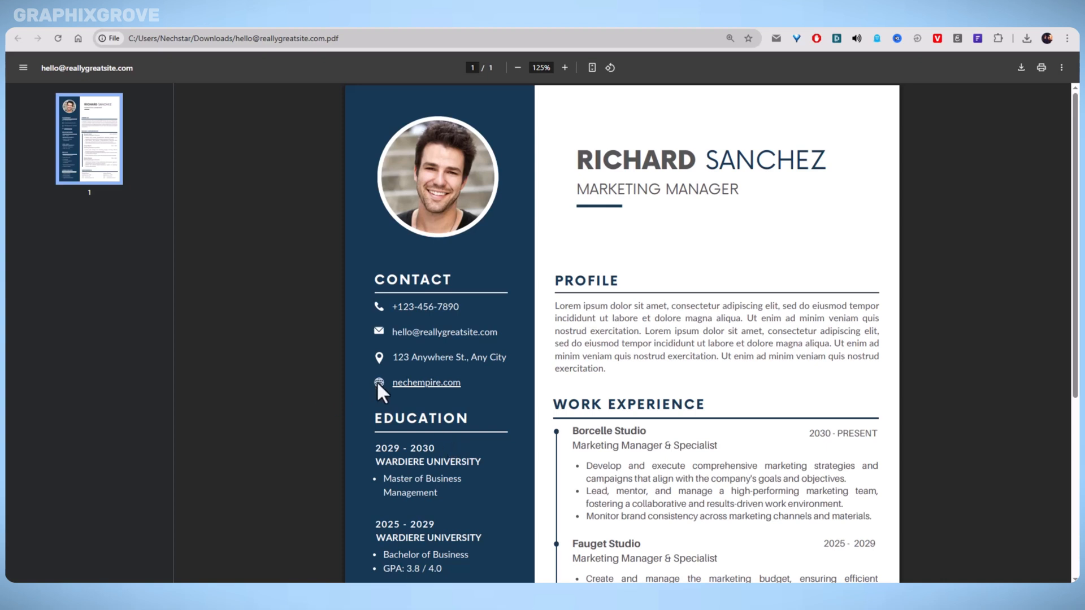
mouse_move(408, 395)
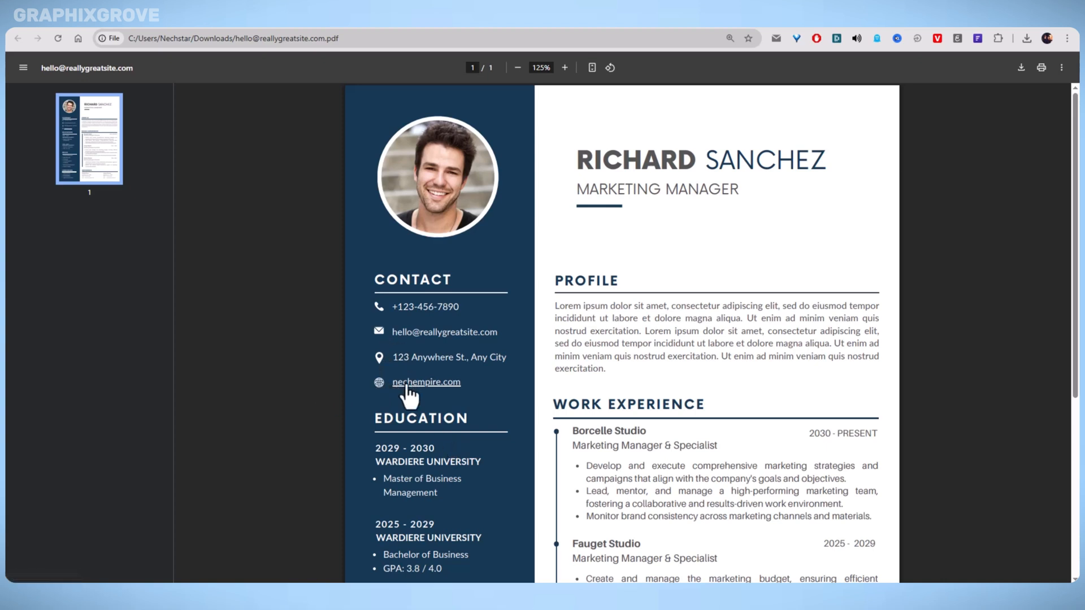
mouse_move(493, 394)
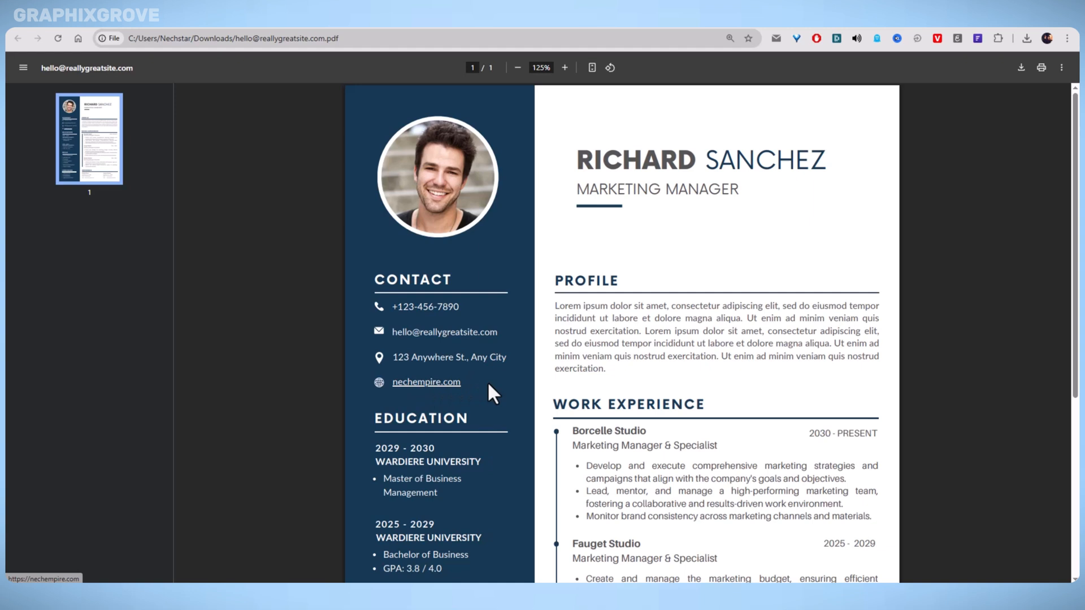